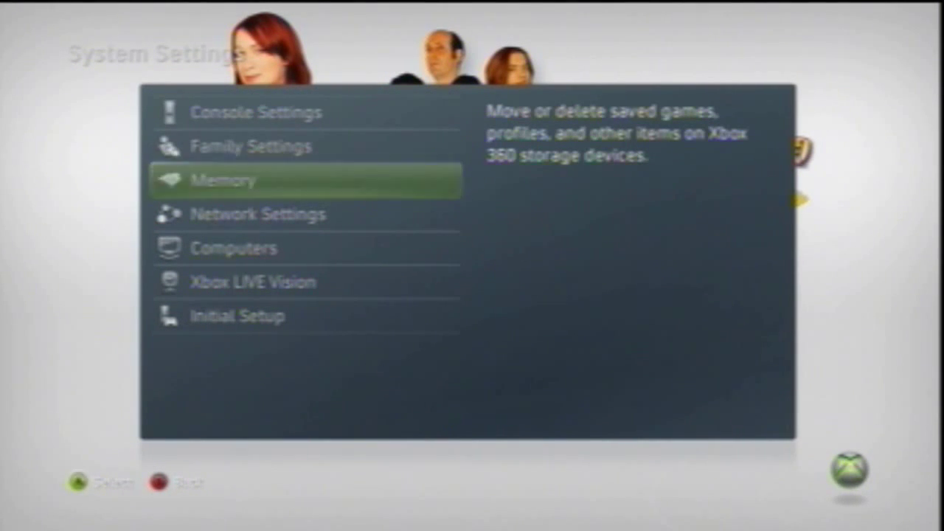
# - Configure the USB device under Memory as Xbox 360 storage, confirming the wipe
pyautogui.click(229, 179)
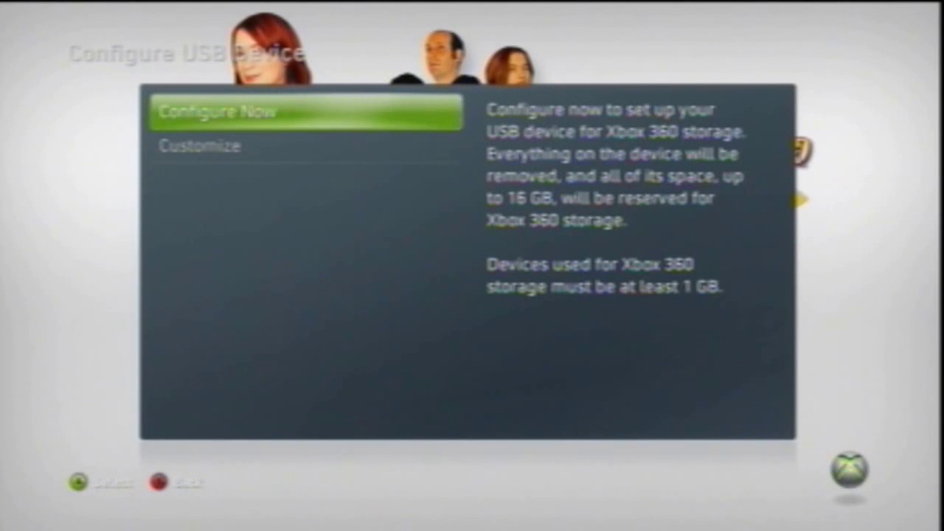
pyautogui.click(305, 111)
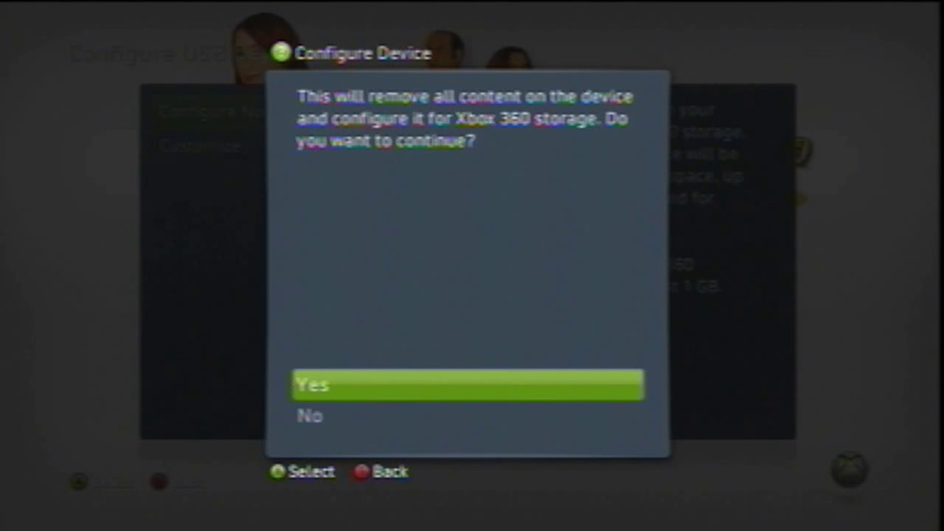
pyautogui.click(468, 387)
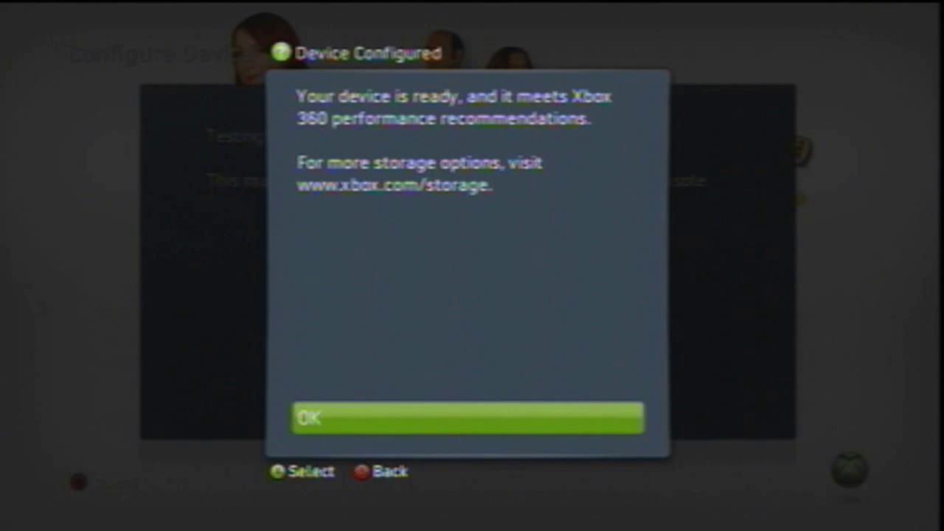
pyautogui.click(468, 420)
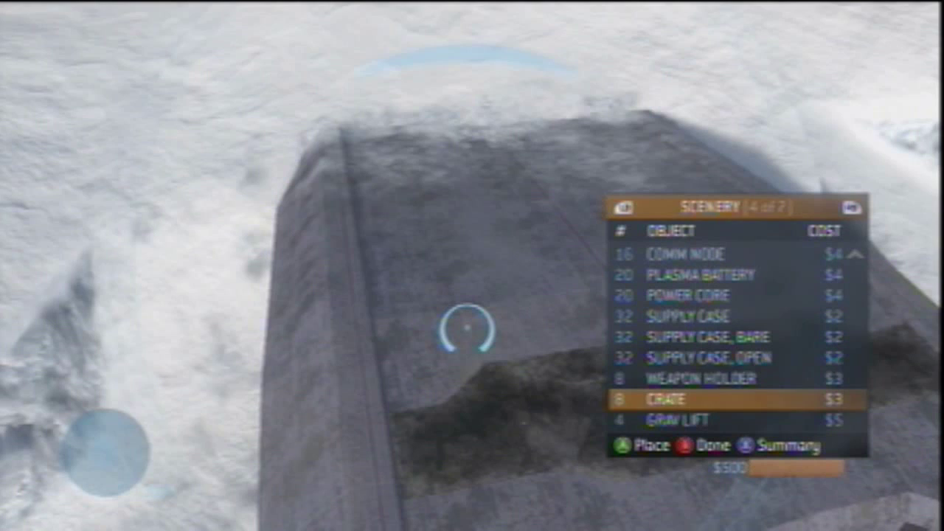
# - Place crates on the snowy rock platform and bring up the Forge Start menu
pyautogui.press('Up')
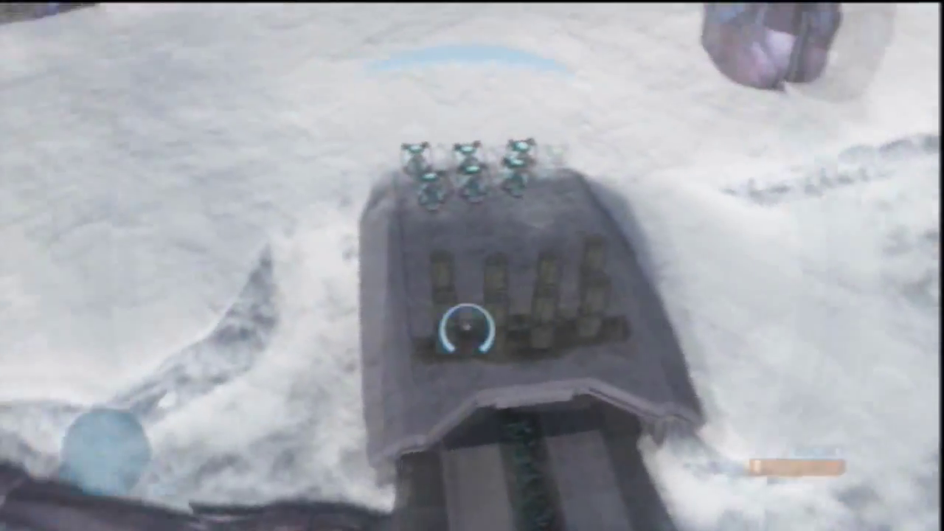
pyautogui.press('Start')
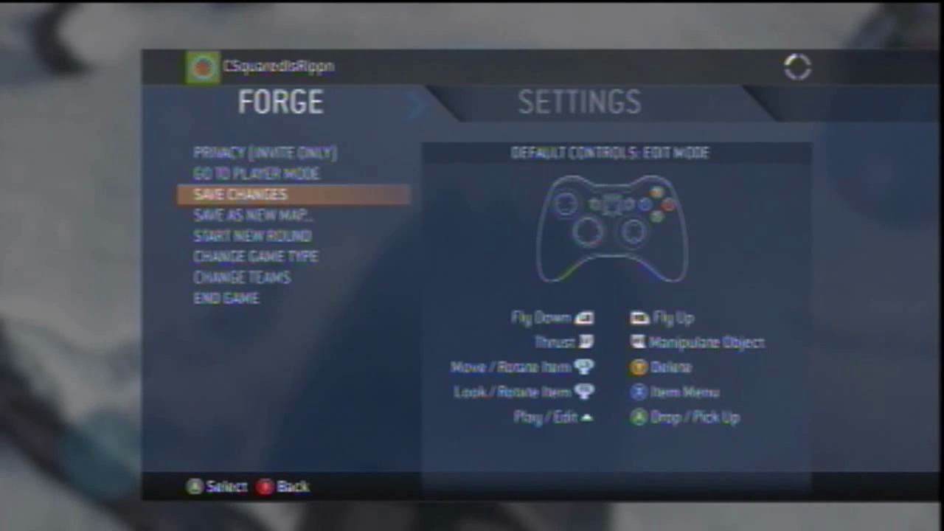
# - Choose Save Changes, then End Game from the Forge Start menu
pyautogui.click(240, 194)
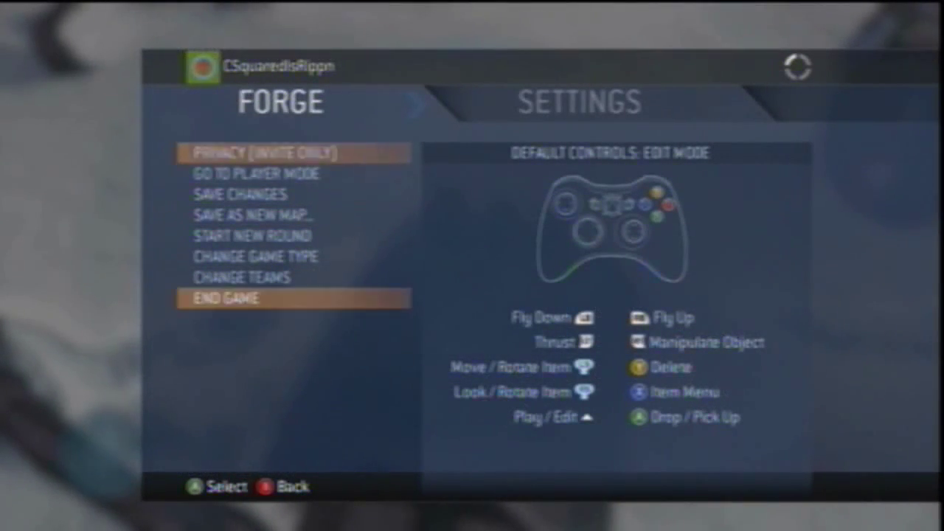
pyautogui.click(229, 299)
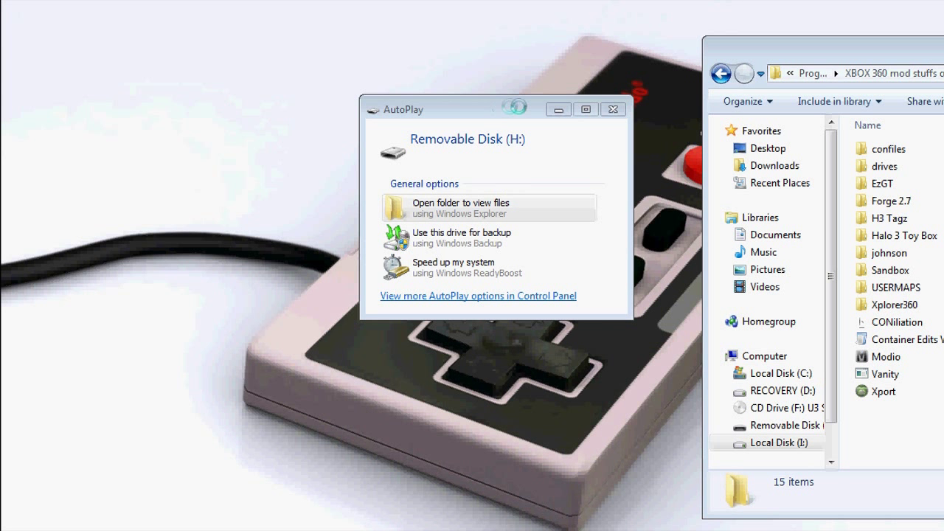
# - Dismiss AutoPlay, launch Xport and open the USB drive
pyautogui.click(614, 109)
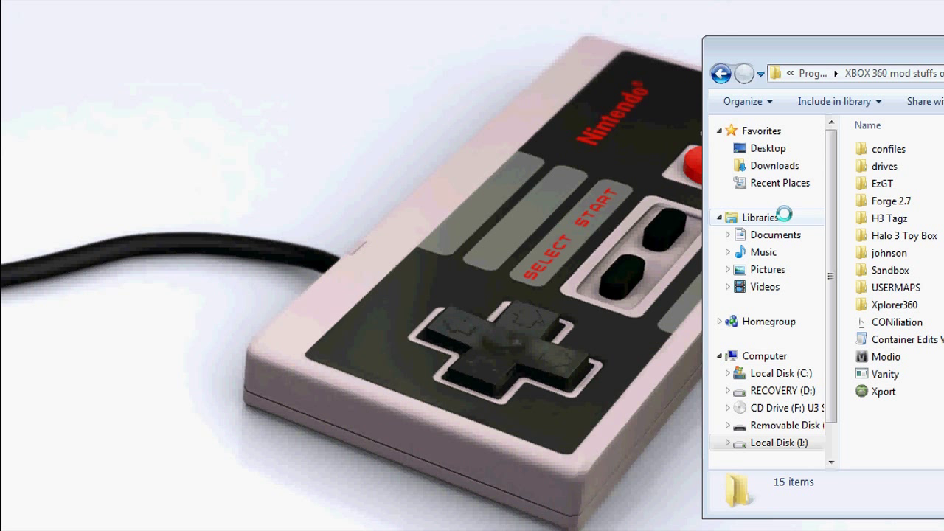
pyautogui.click(881, 391)
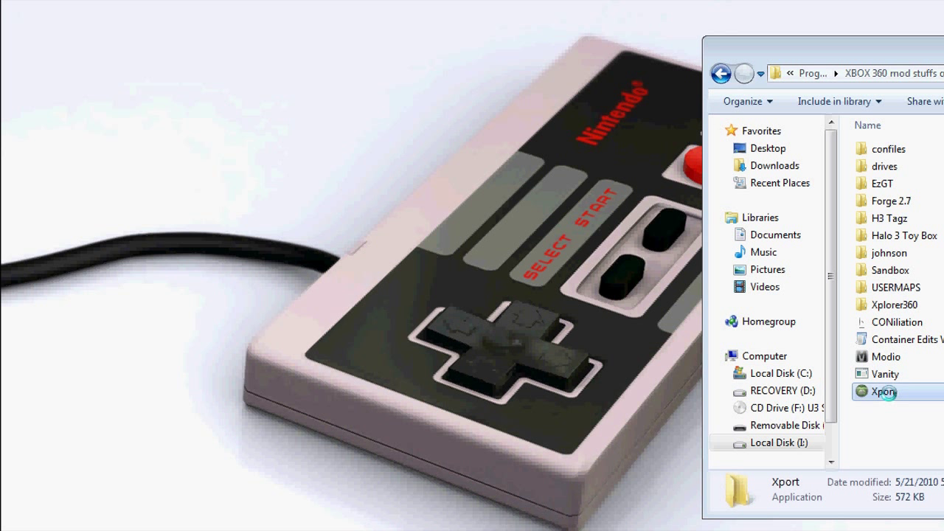
pyautogui.doubleClick(882, 391)
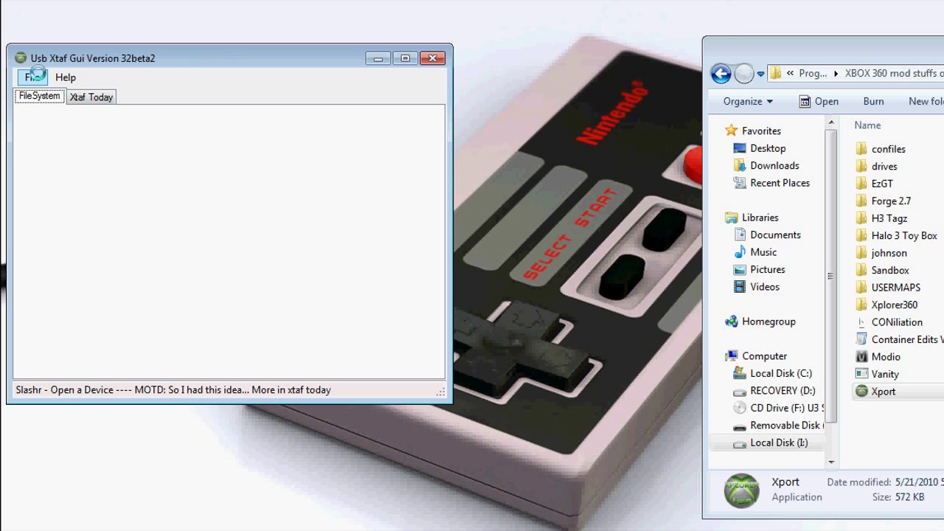
pyautogui.click(31, 78)
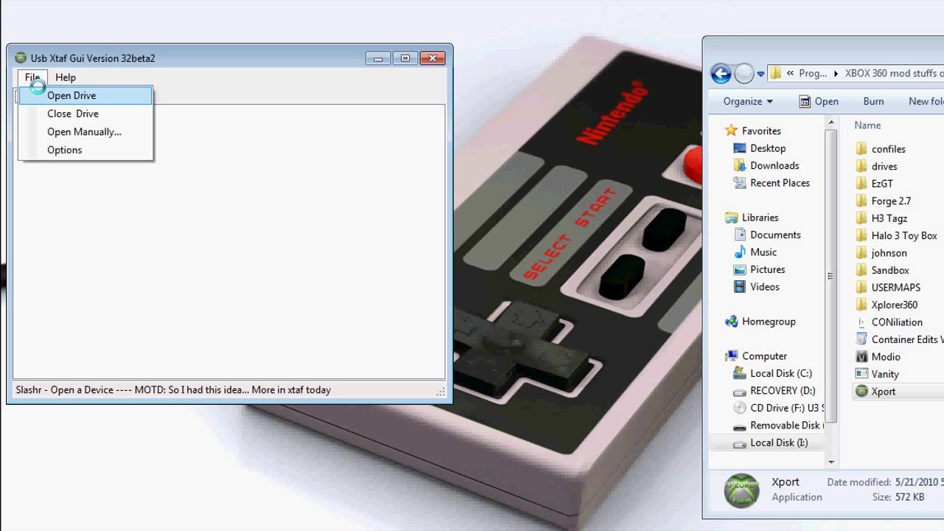
pyautogui.click(74, 95)
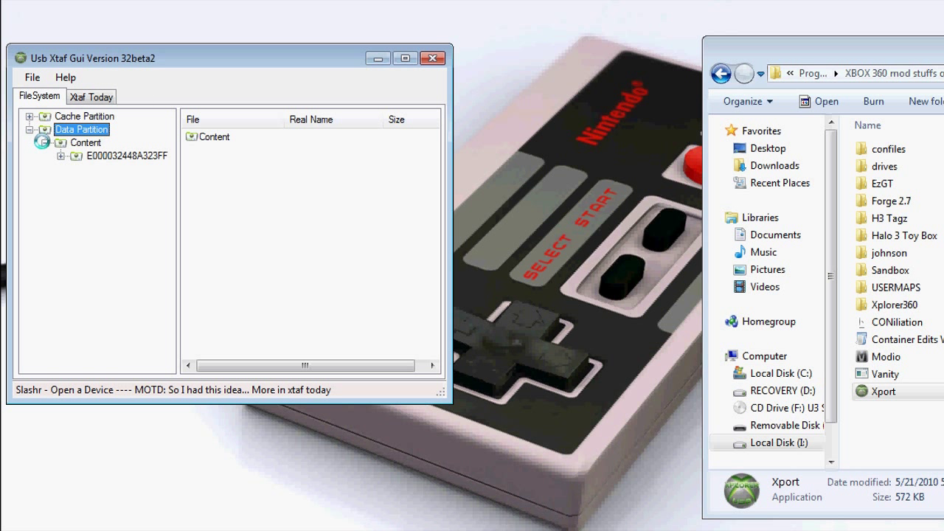
# - Copy the usermap from Content > 4D5307E6 > 00000001 to the desktop and launch Forge 2.7
pyautogui.click(85, 141)
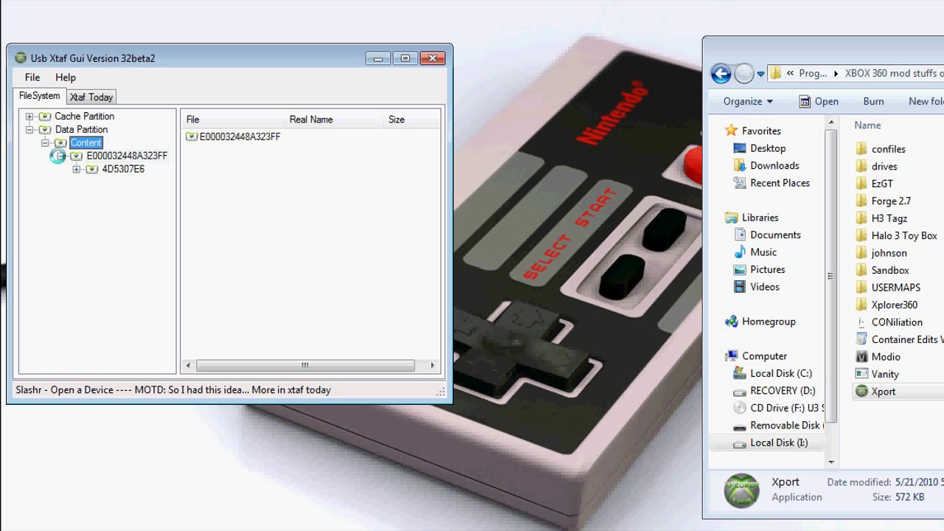
pyautogui.click(123, 169)
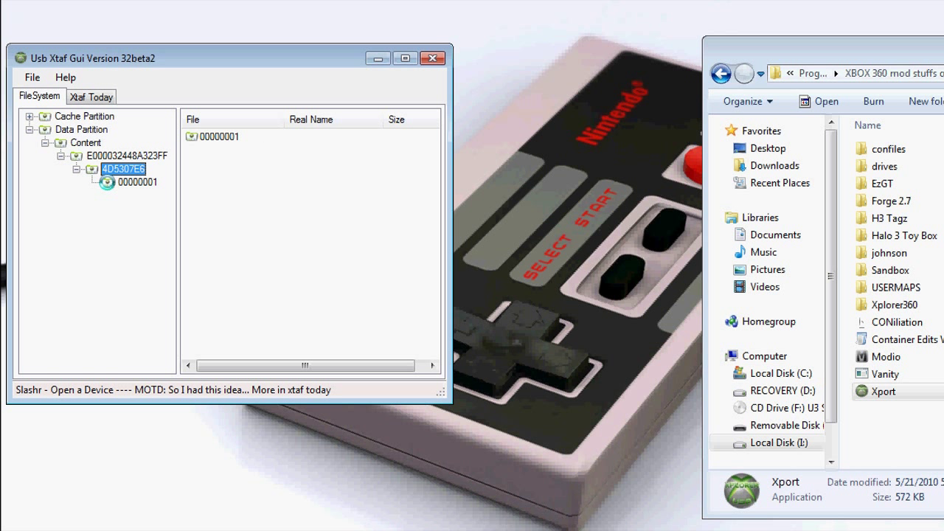
pyautogui.click(130, 197)
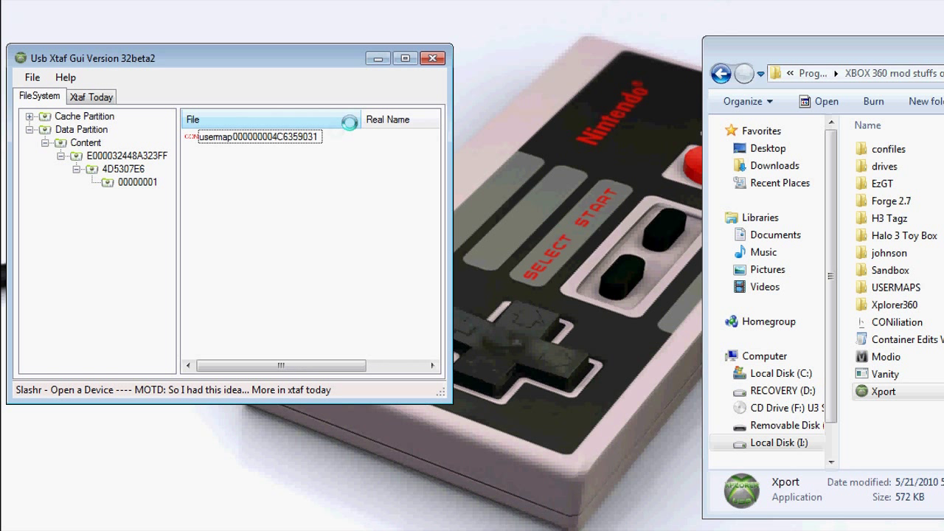
pyautogui.click(273, 136)
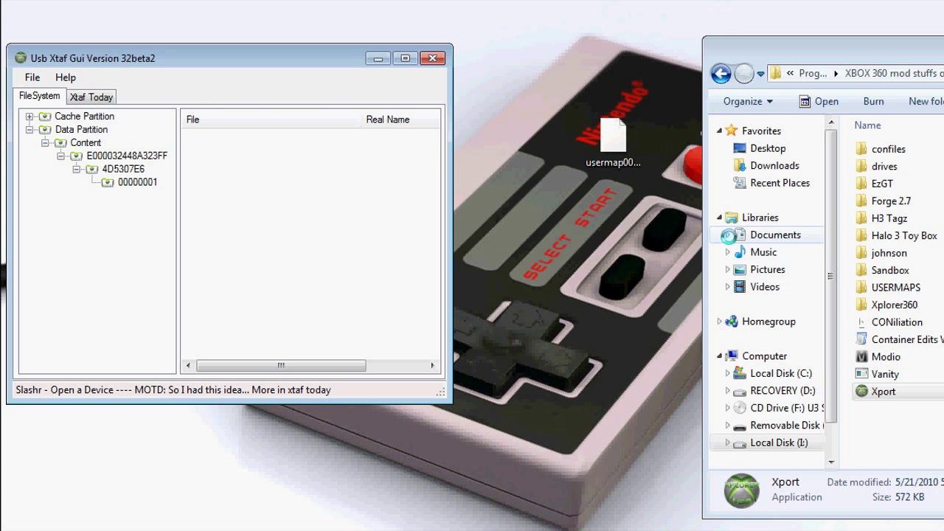
pyautogui.doubleClick(882, 392)
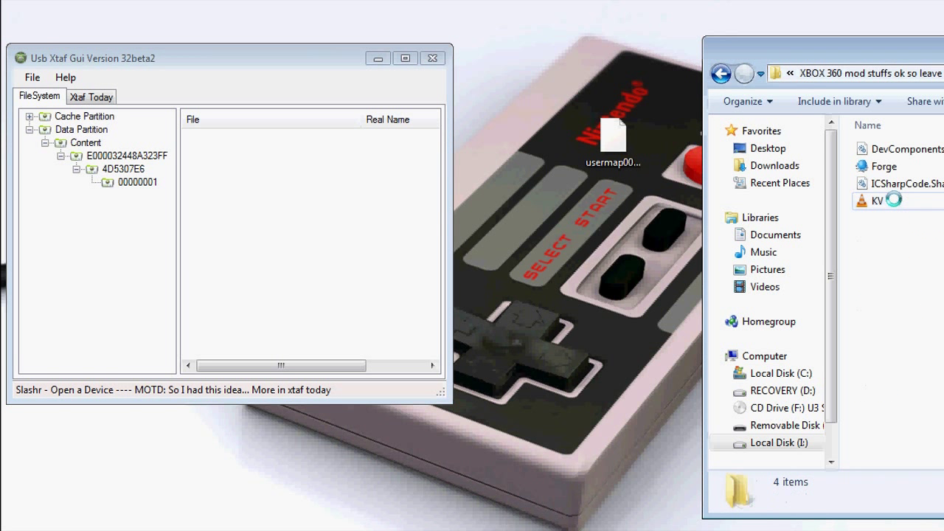
pyautogui.click(883, 166)
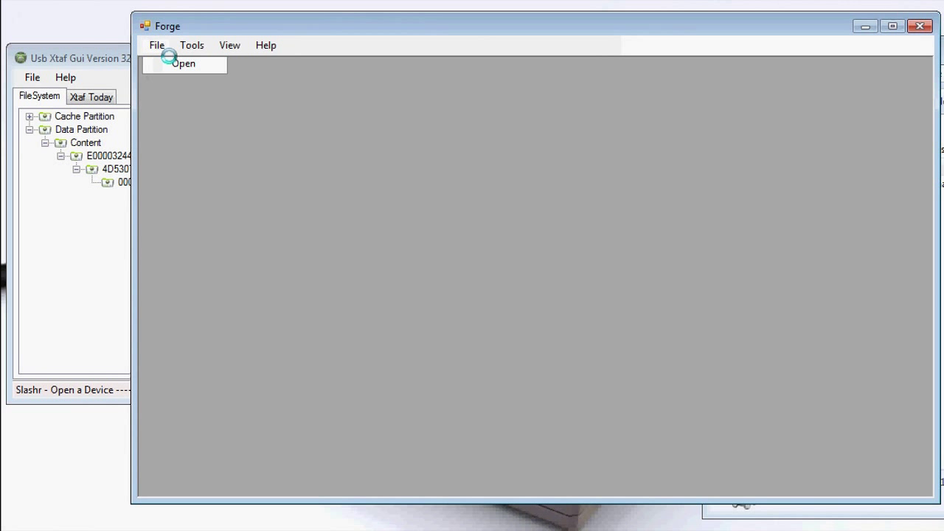
# - Load the desktop usermap in Forge 2.7 and select the covenant battery object under bloc
pyautogui.click(184, 63)
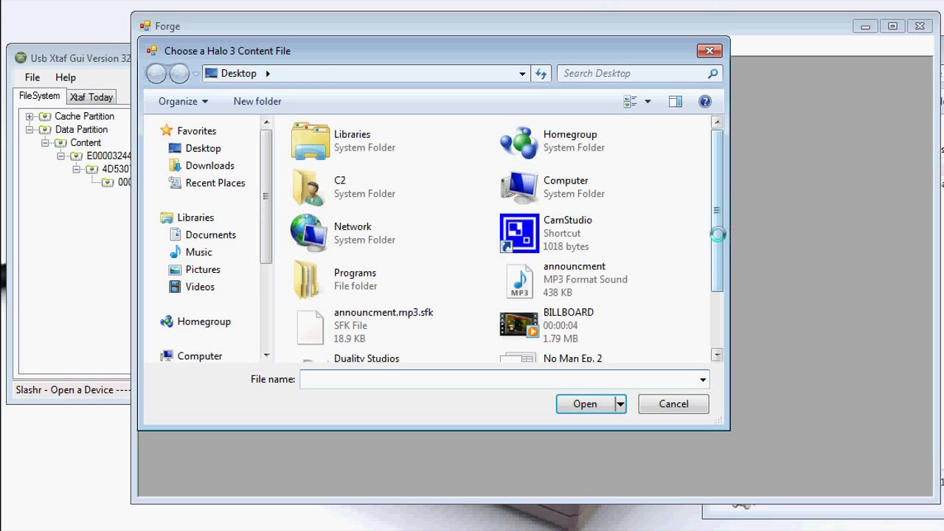
pyautogui.click(604, 340)
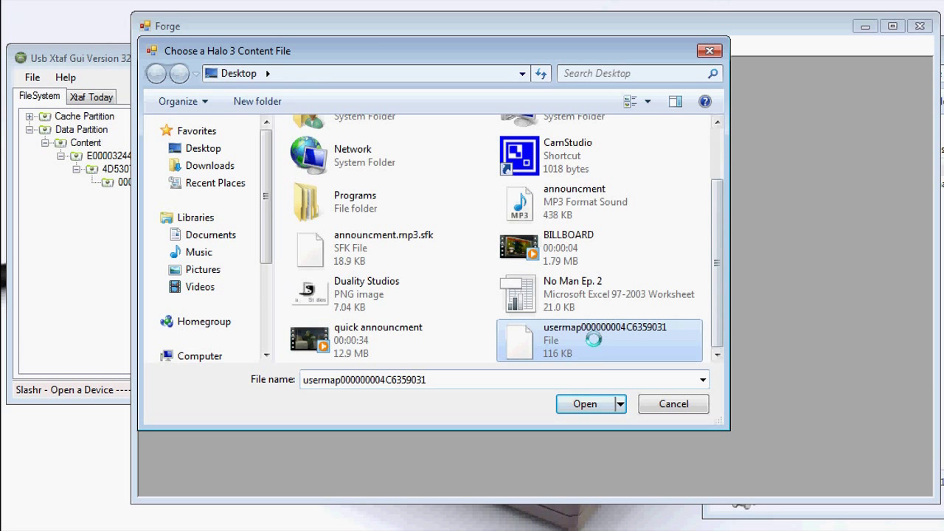
pyautogui.click(585, 403)
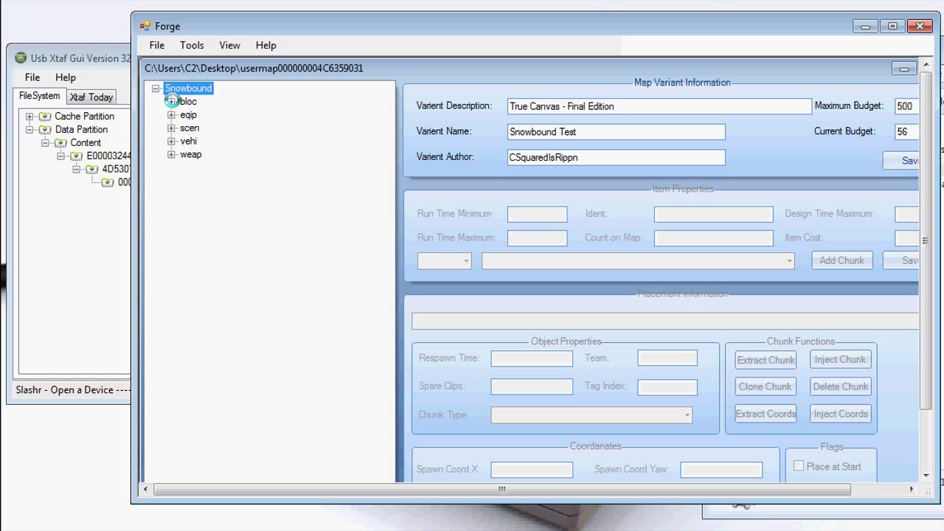
pyautogui.click(171, 101)
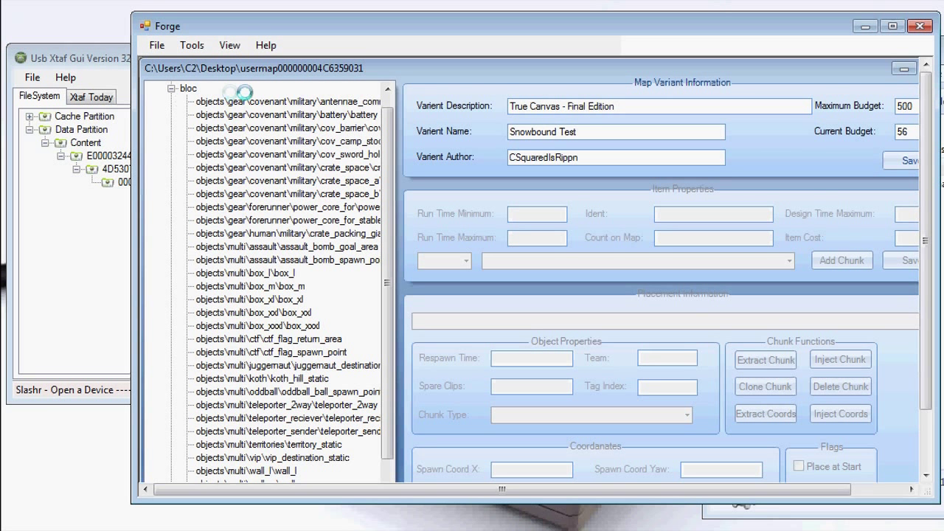
pyautogui.moveTo(264, 116)
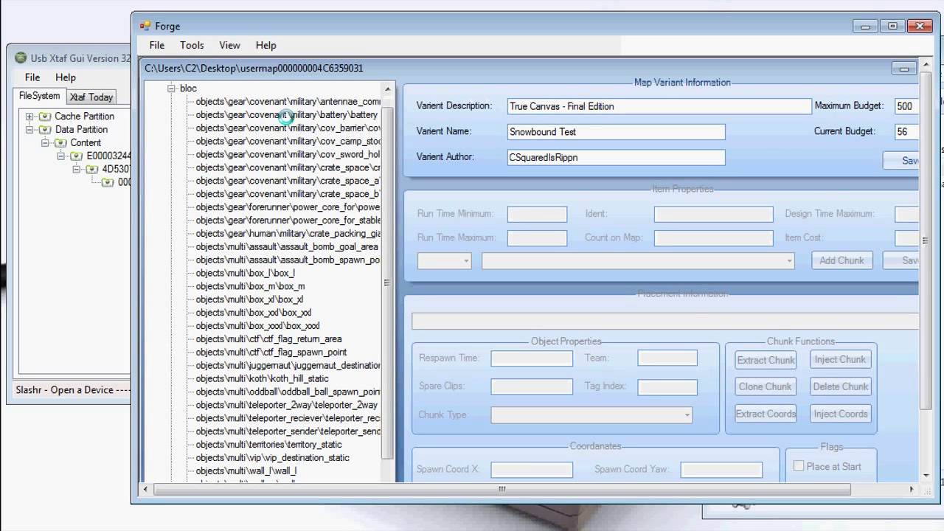
pyautogui.click(297, 115)
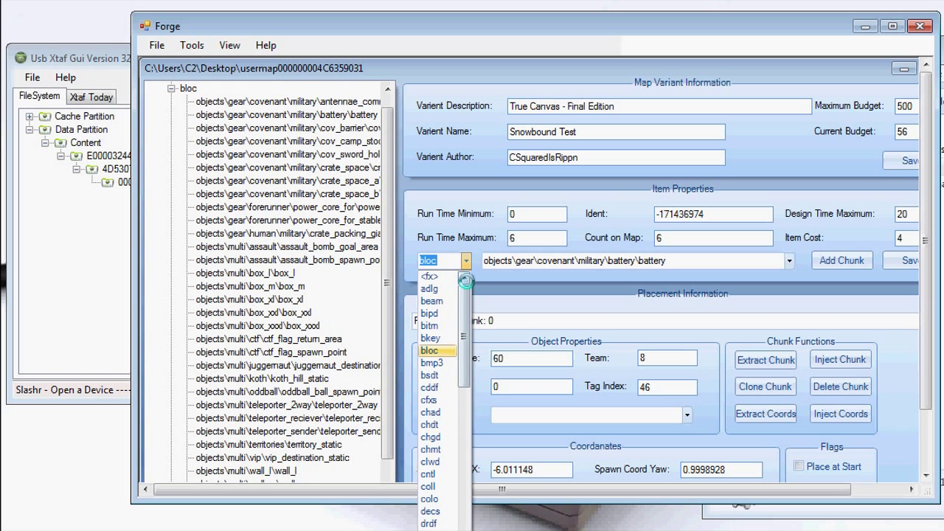
# - Change the battery object's type to bipd and pick mp_elite
pyautogui.click(428, 313)
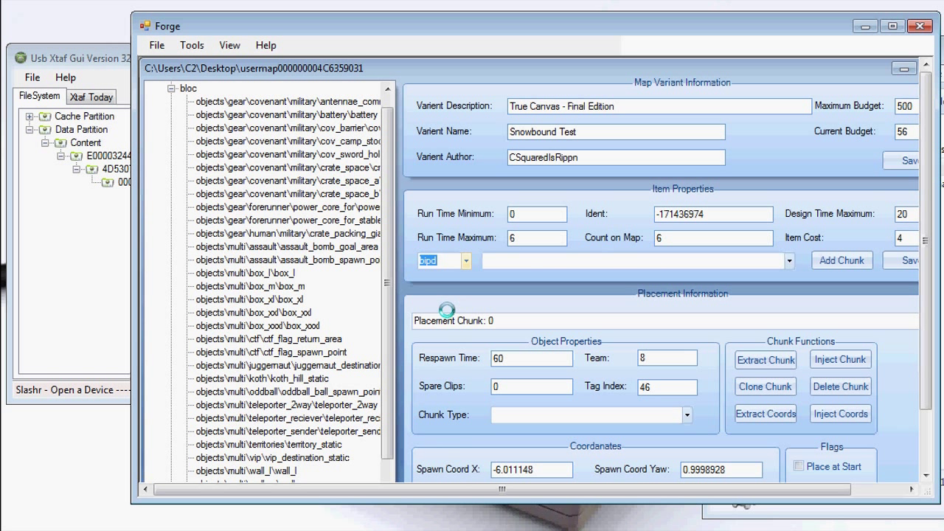
pyautogui.click(634, 261)
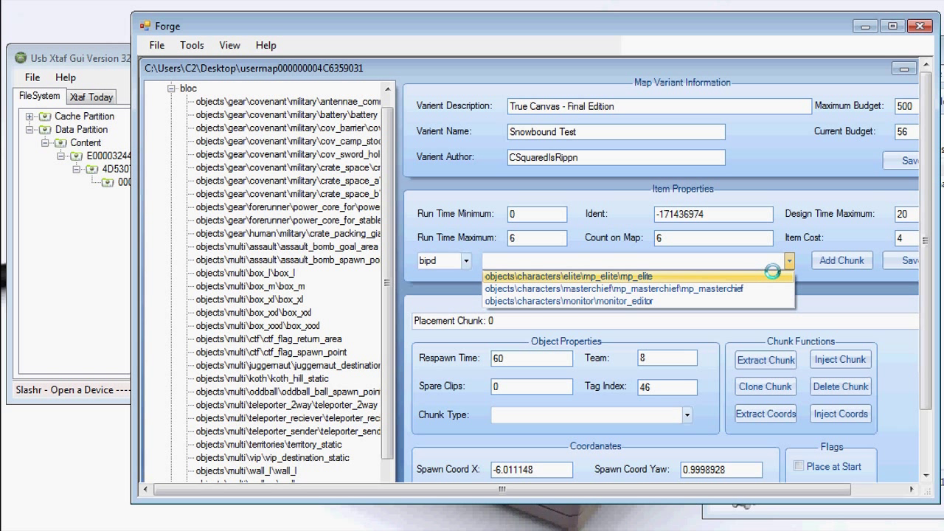
pyautogui.click(611, 289)
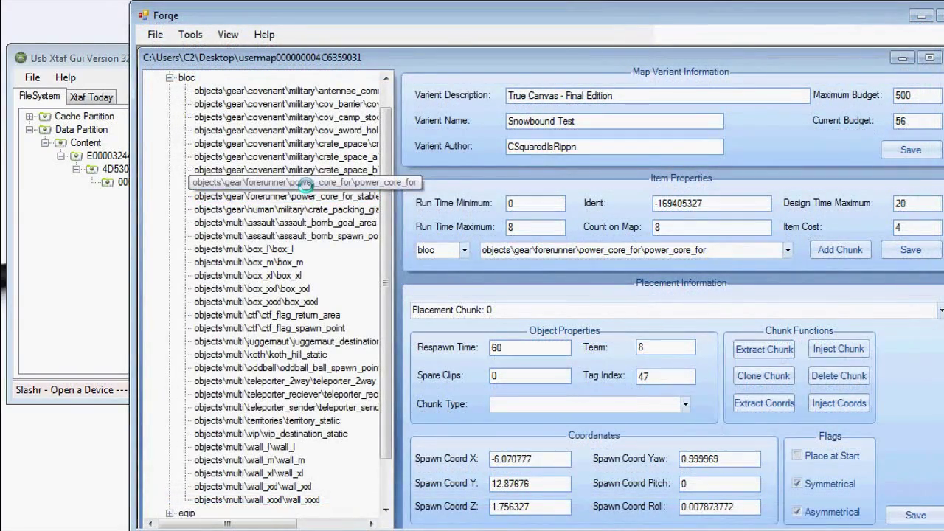
# - Turn power_core_for into the monitor_editor biped and save the map
pyautogui.click(308, 183)
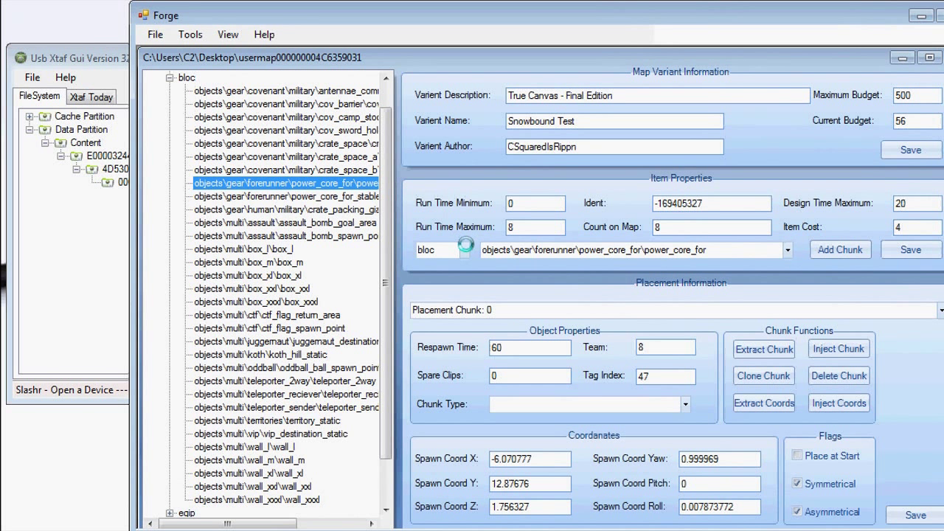
pyautogui.click(461, 249)
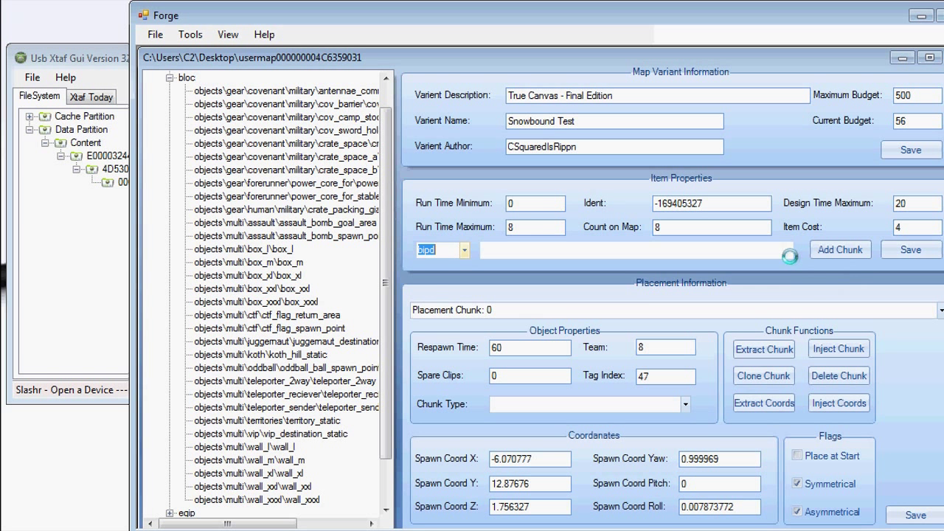
pyautogui.click(787, 249)
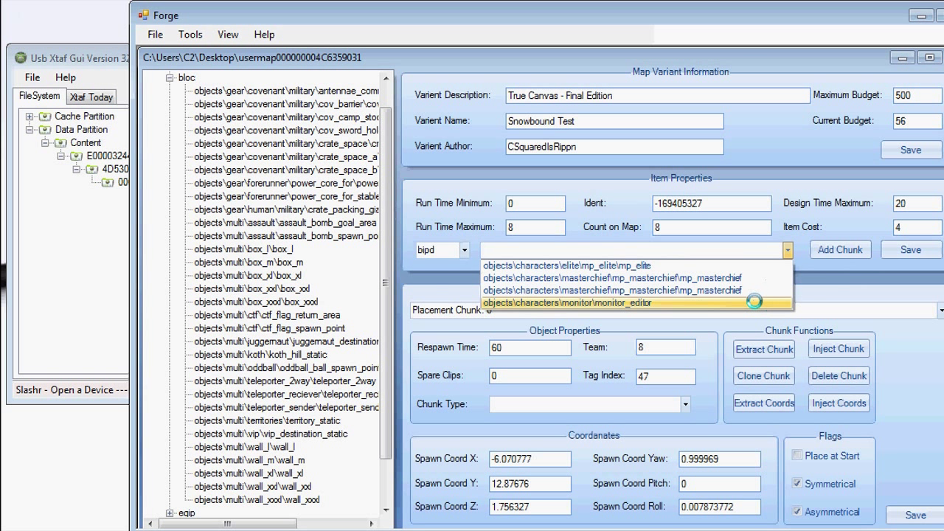
pyautogui.click(567, 303)
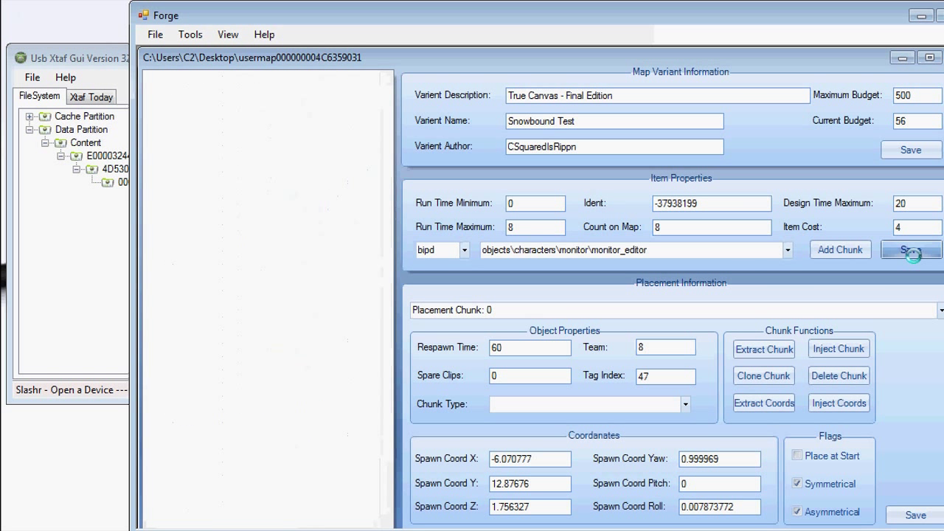
pyautogui.click(910, 249)
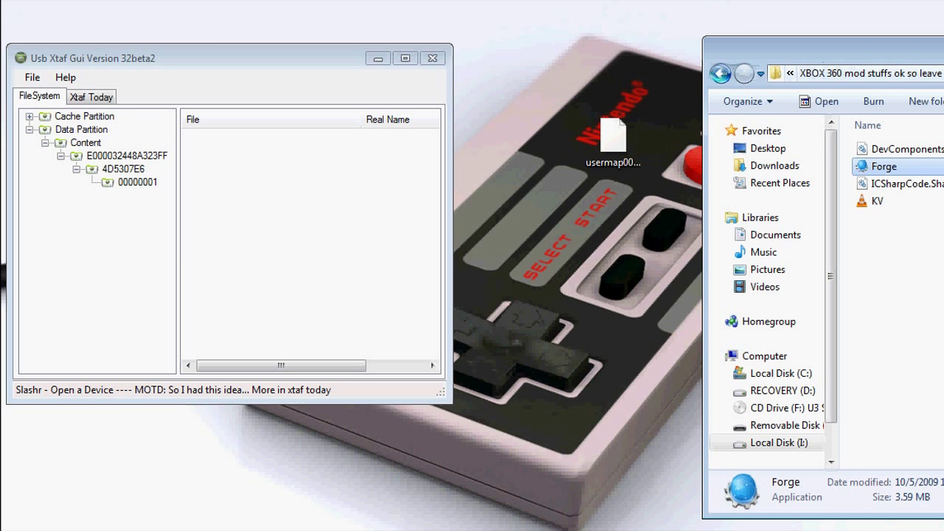
# - Launch Modio, open the desktop usermap via From Computer, then Rehash and Resign it
pyautogui.doubleClick(883, 166)
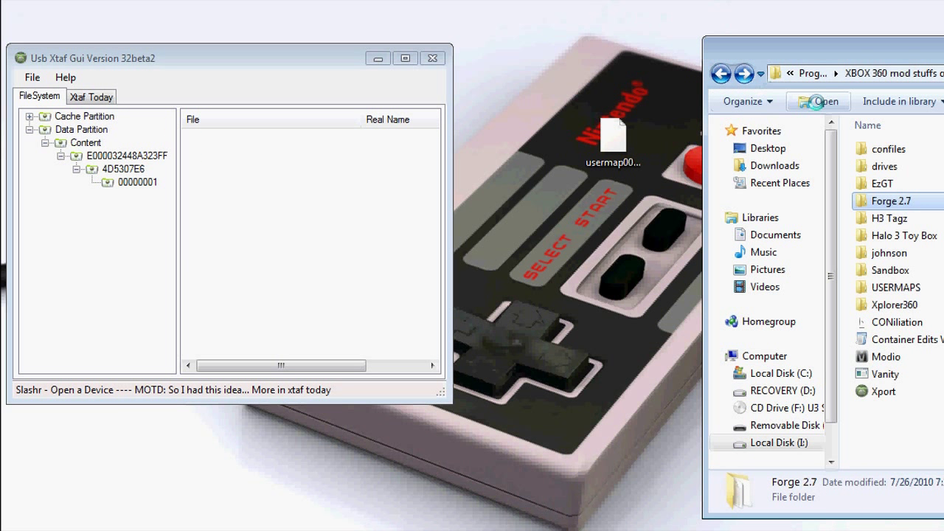
pyautogui.click(886, 357)
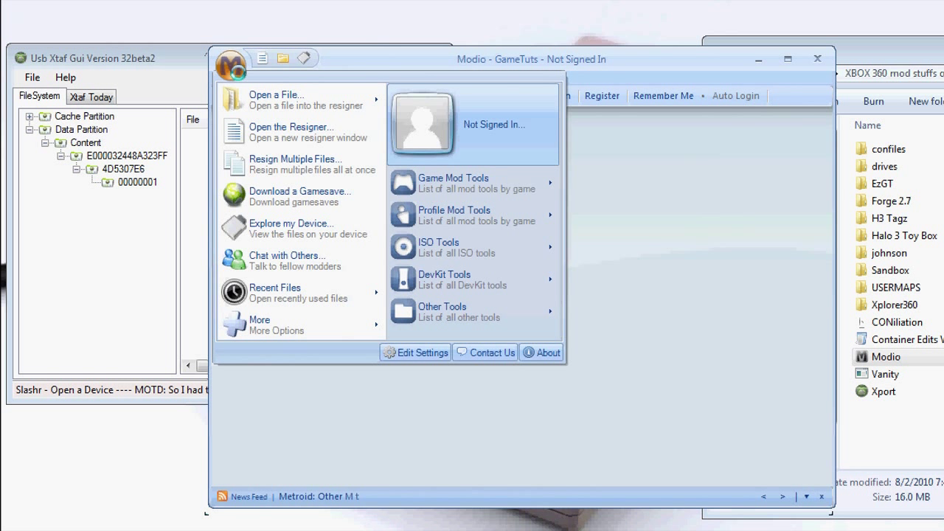
pyautogui.moveTo(290, 99)
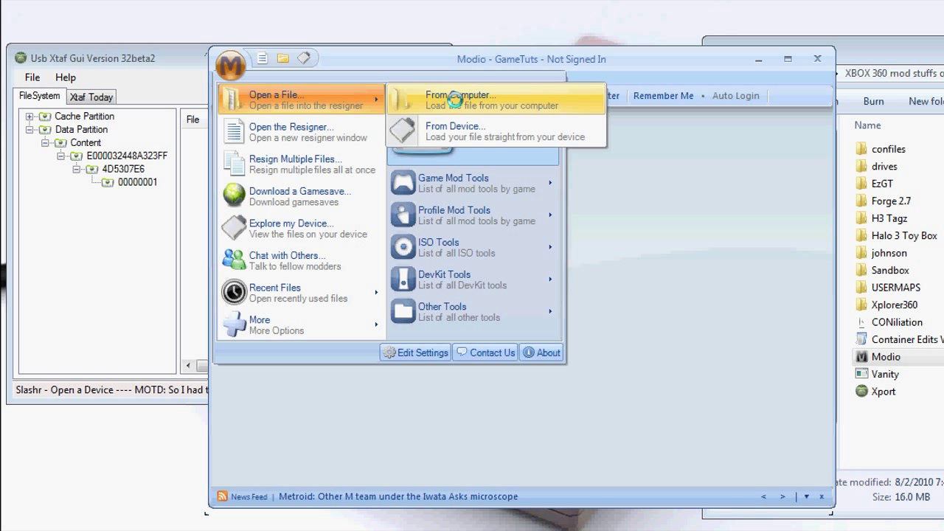
pyautogui.click(472, 99)
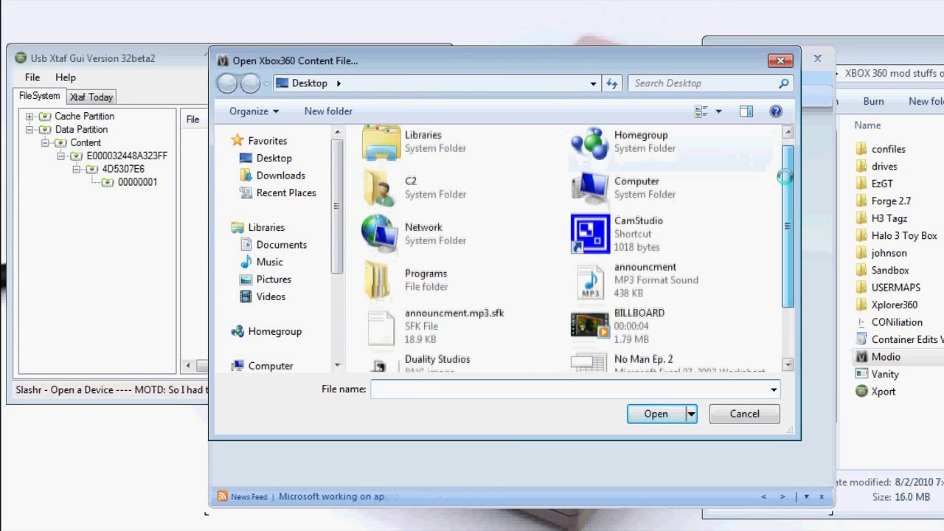
pyautogui.scroll(-3)
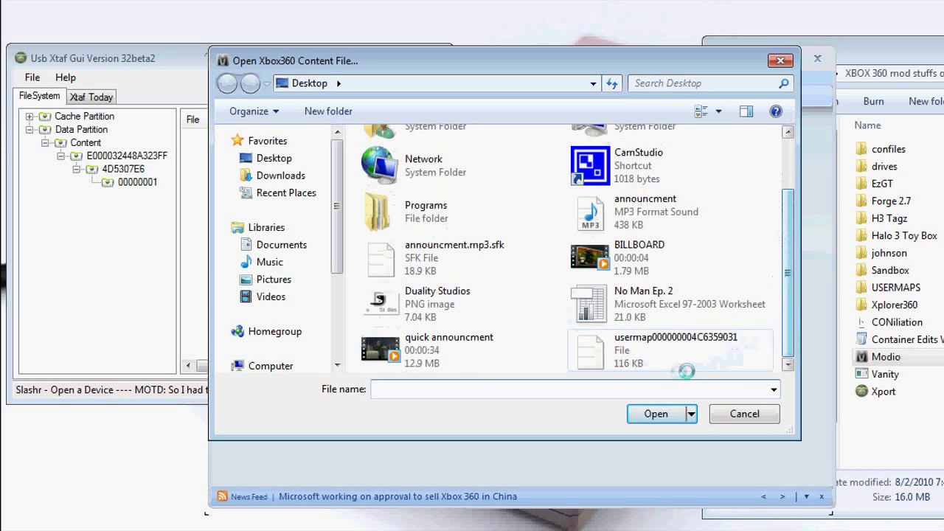
pyautogui.click(671, 349)
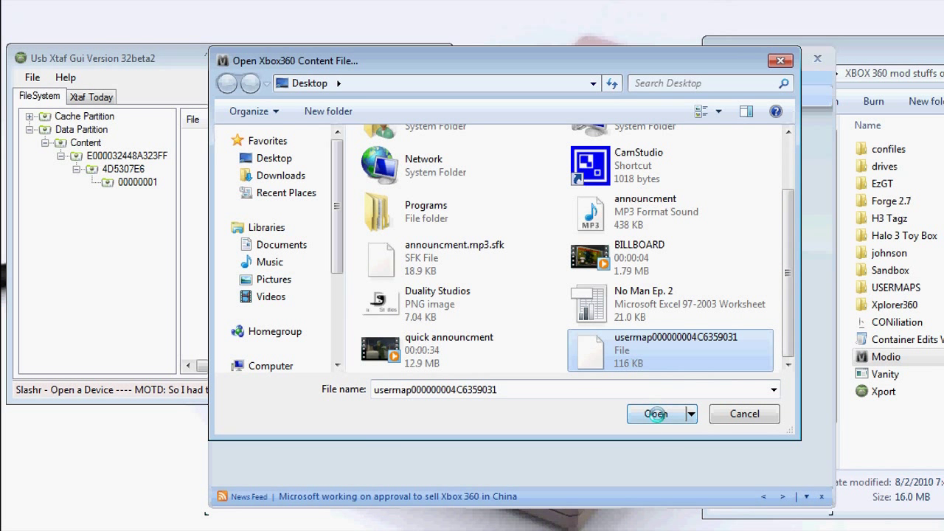
pyautogui.click(655, 414)
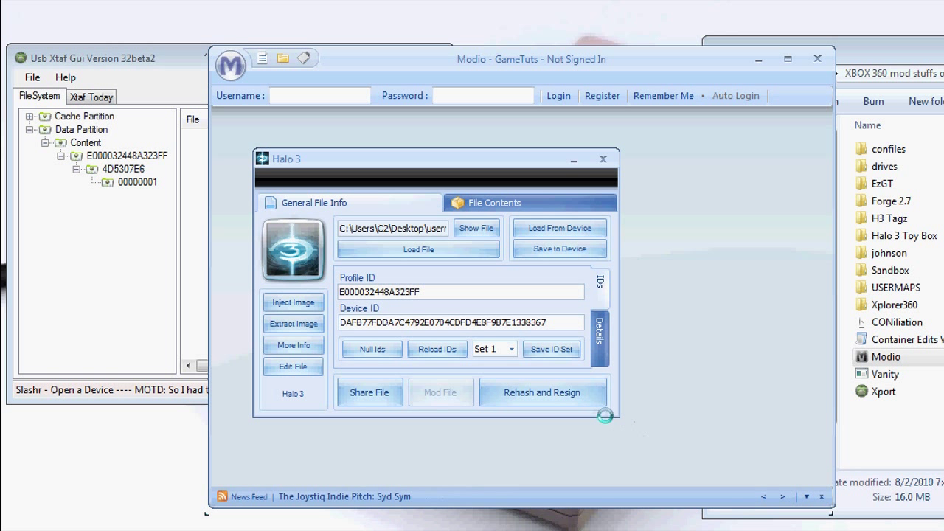
pyautogui.click(543, 393)
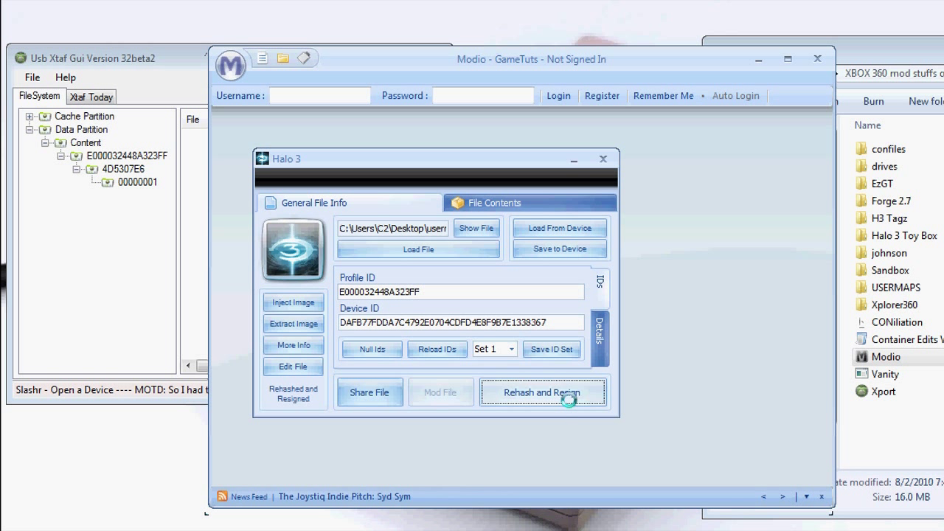
pyautogui.click(543, 392)
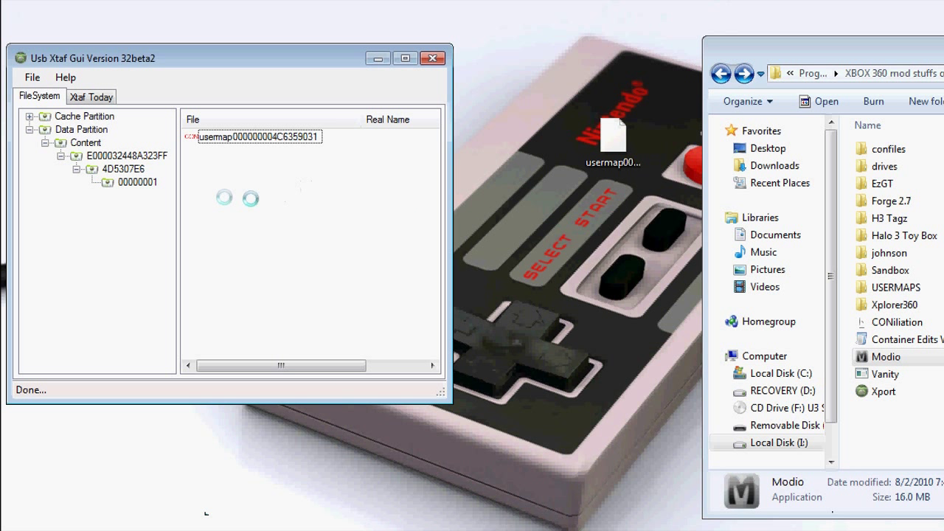
# - Inject the resigned usermap into the device's 00000001 content folder in Xport
pyautogui.click(30, 77)
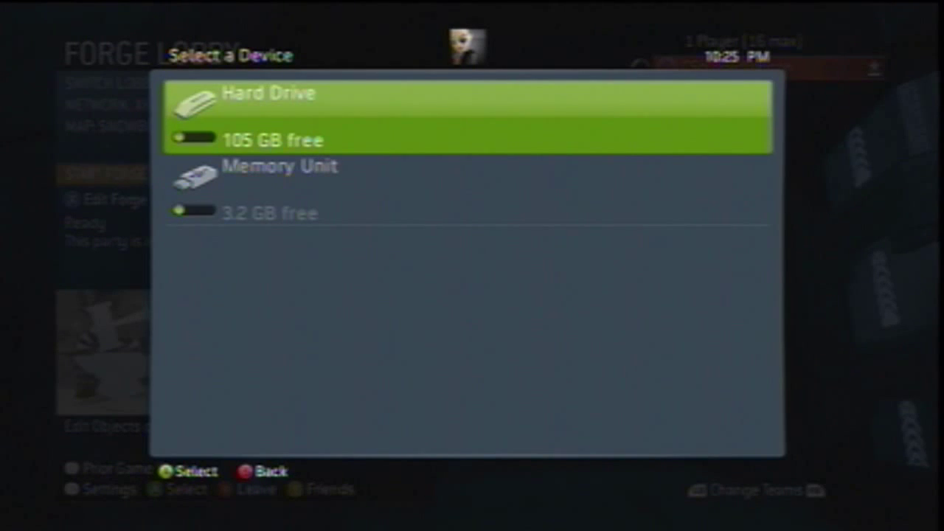
# - Pick Hard Drive in the Select a Device prompt to load Snowbound Test
pyautogui.click(275, 93)
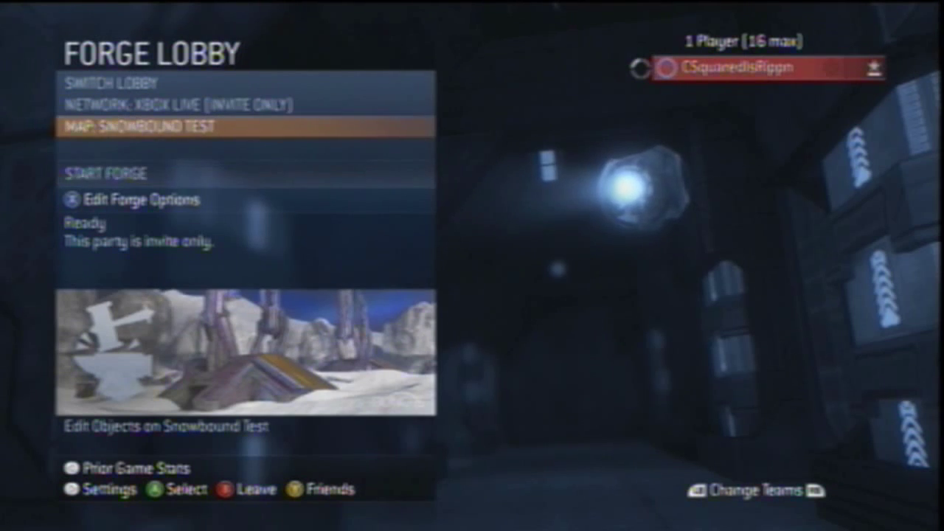